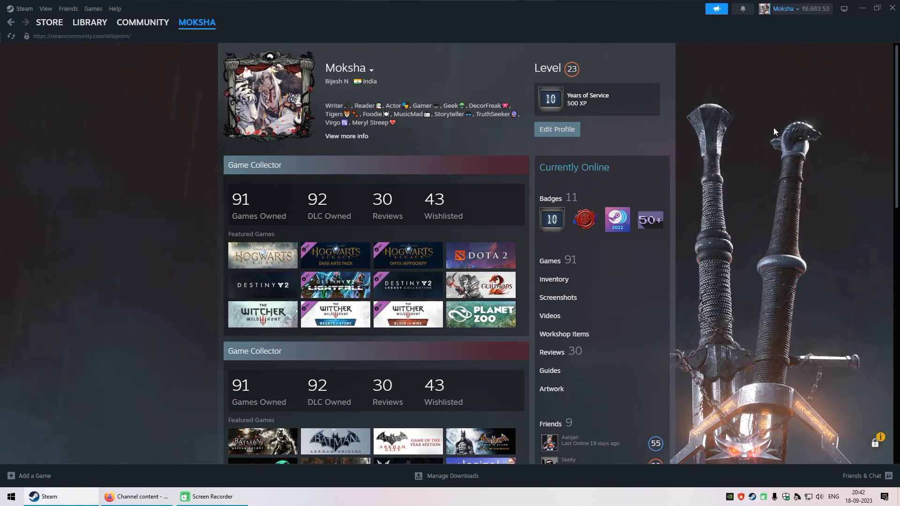
mouse_move(782, 122)
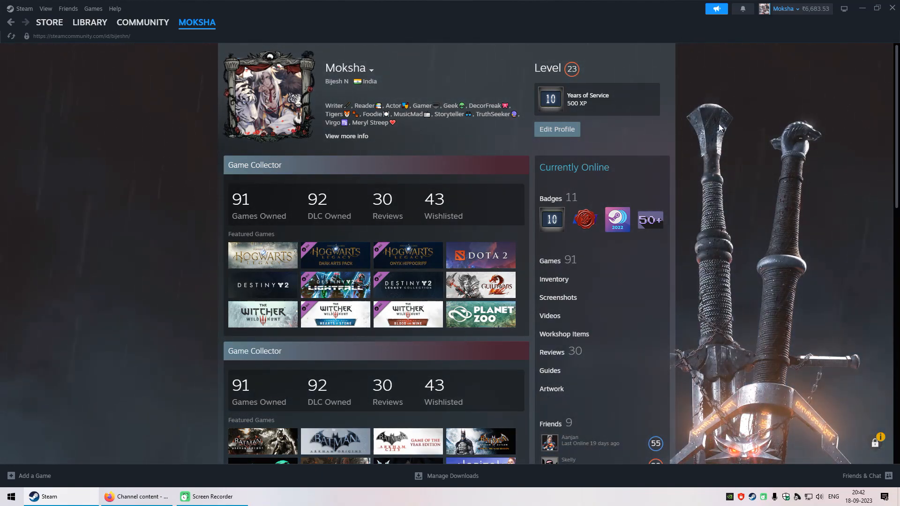
mouse_move(726, 124)
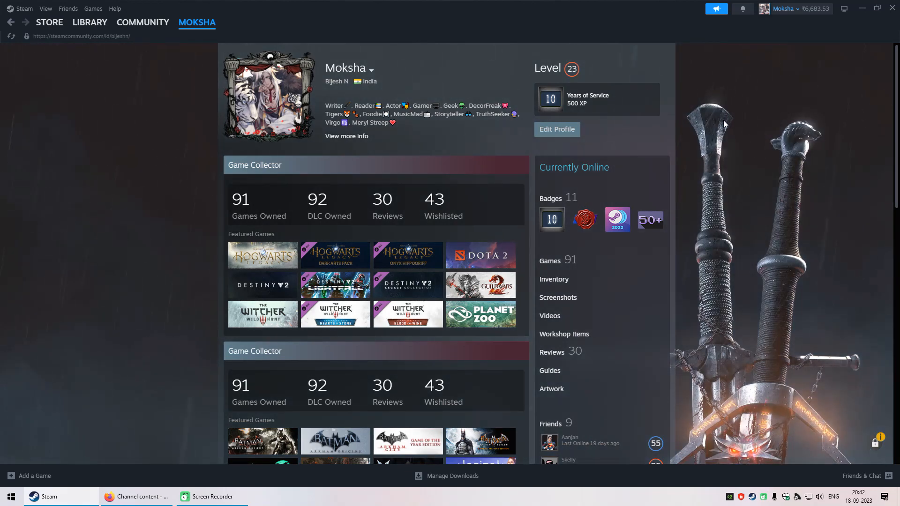
mouse_move(555, 186)
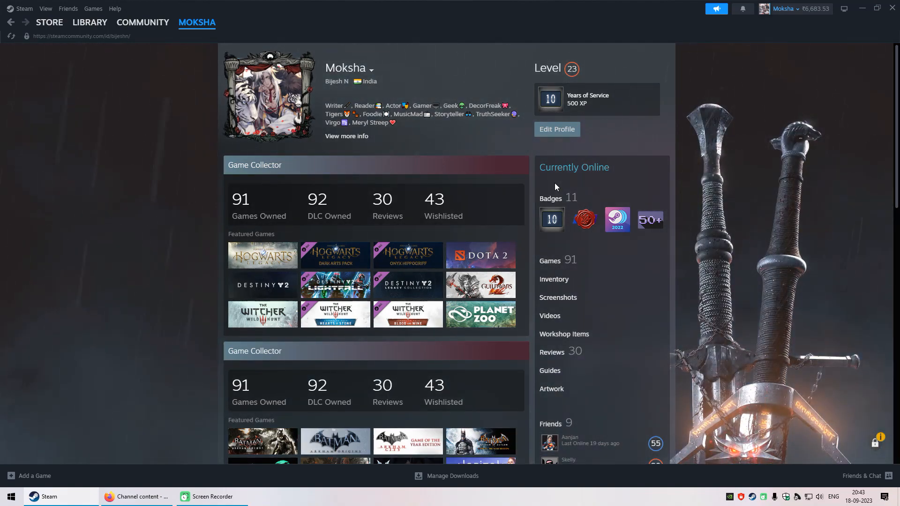
mouse_move(805, 14)
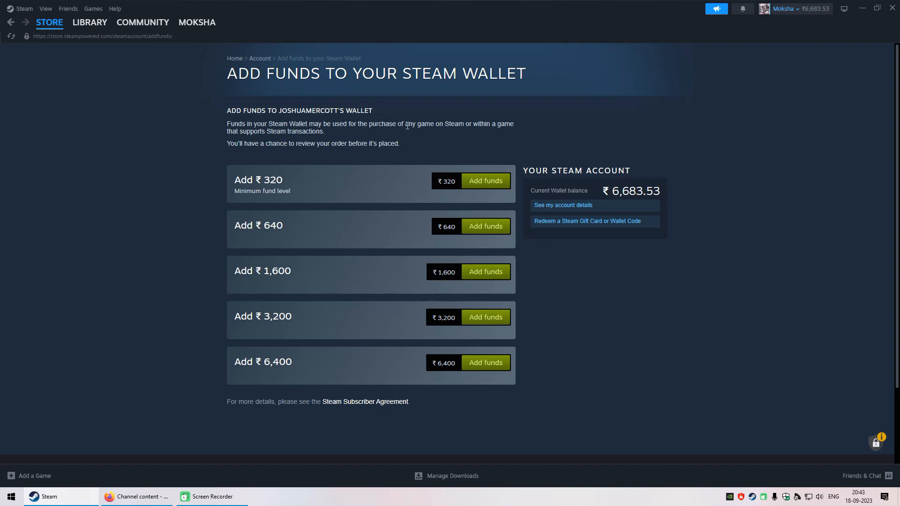
View the purchase history with the two ₹2,500 wallet credits and pending ₹6,400 one
click(786, 9)
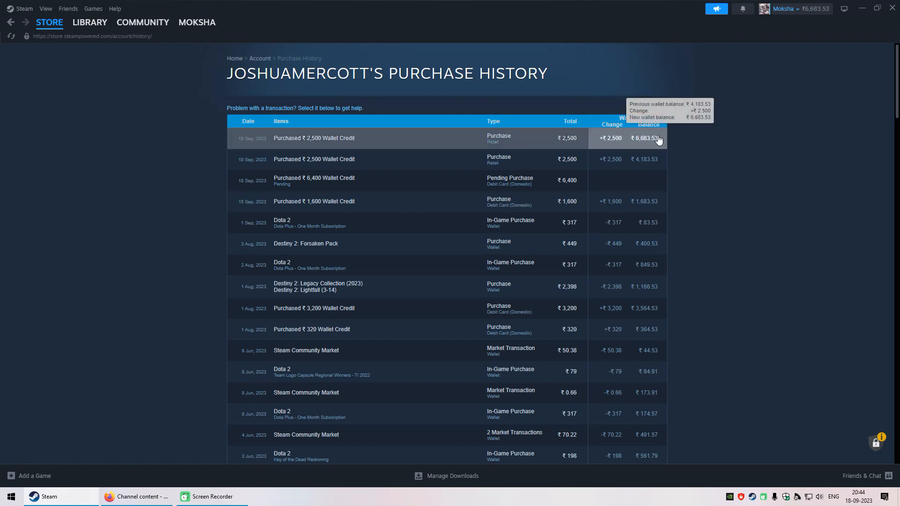
mouse_move(696, 172)
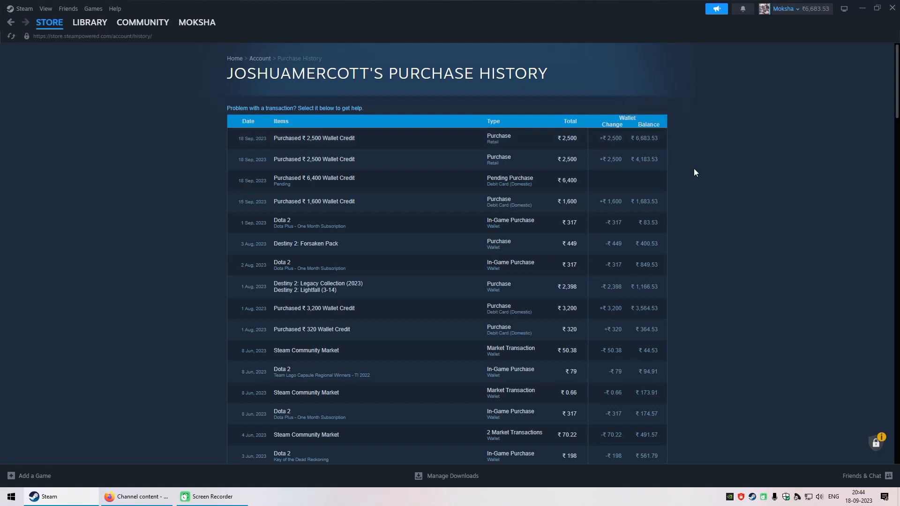
mouse_move(549, 182)
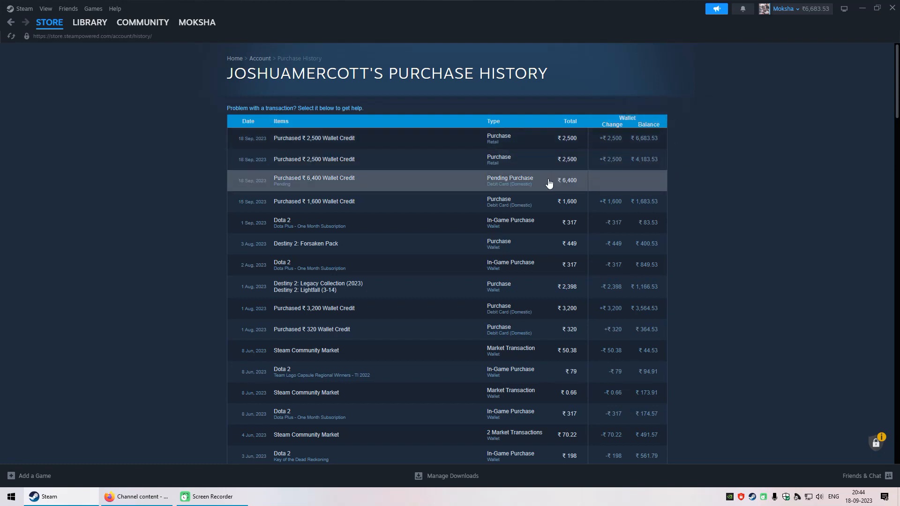
mouse_move(553, 187)
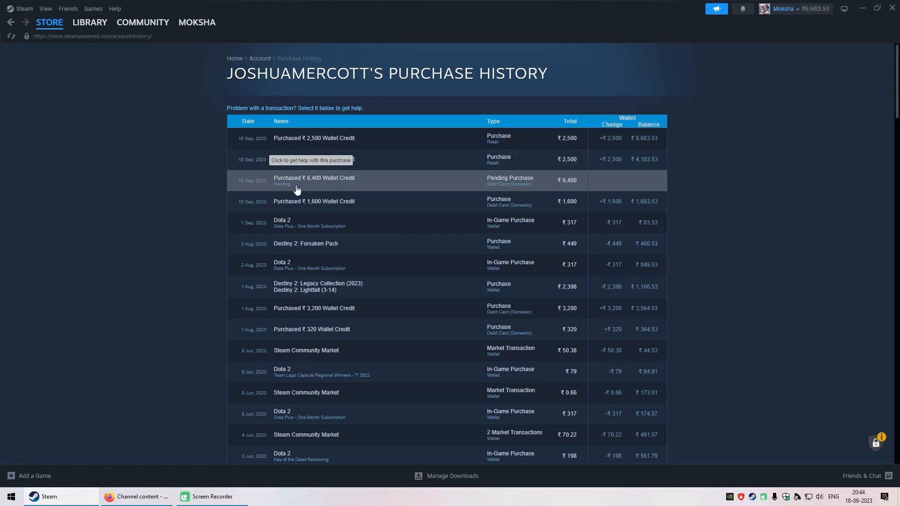
mouse_move(305, 185)
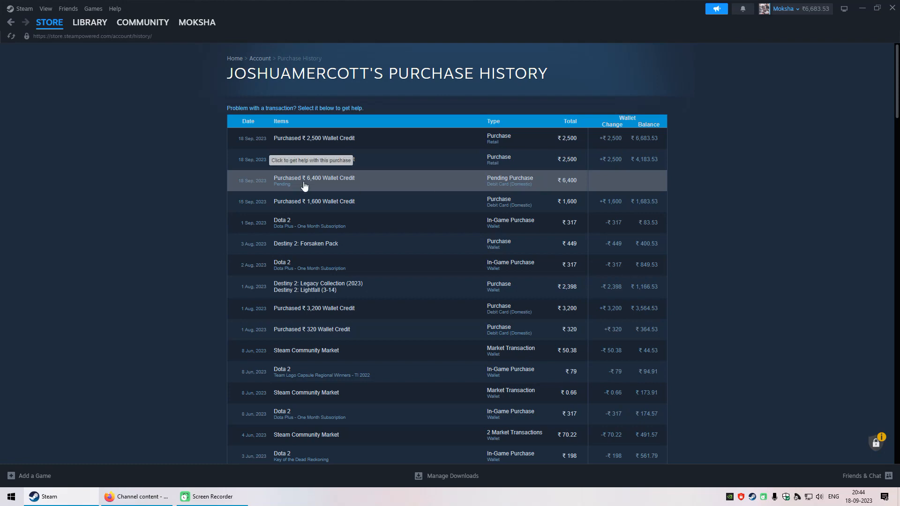
mouse_move(450, 190)
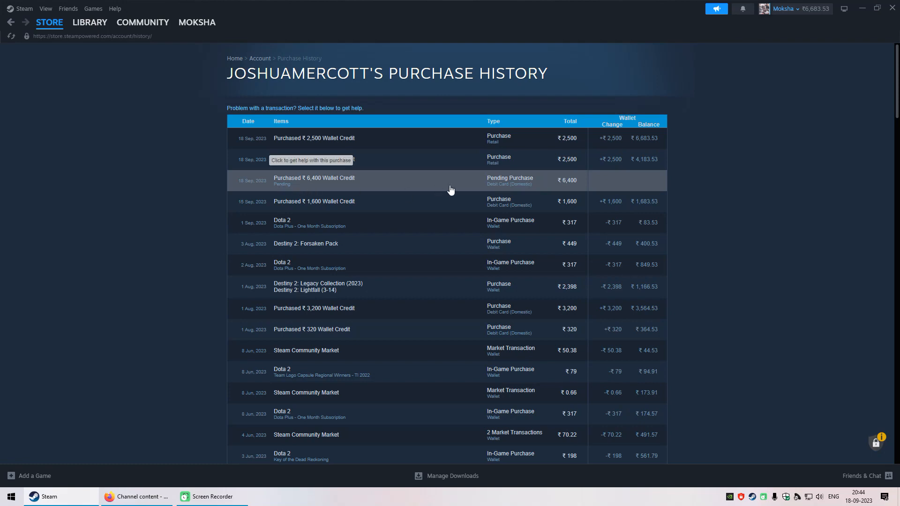
mouse_move(432, 185)
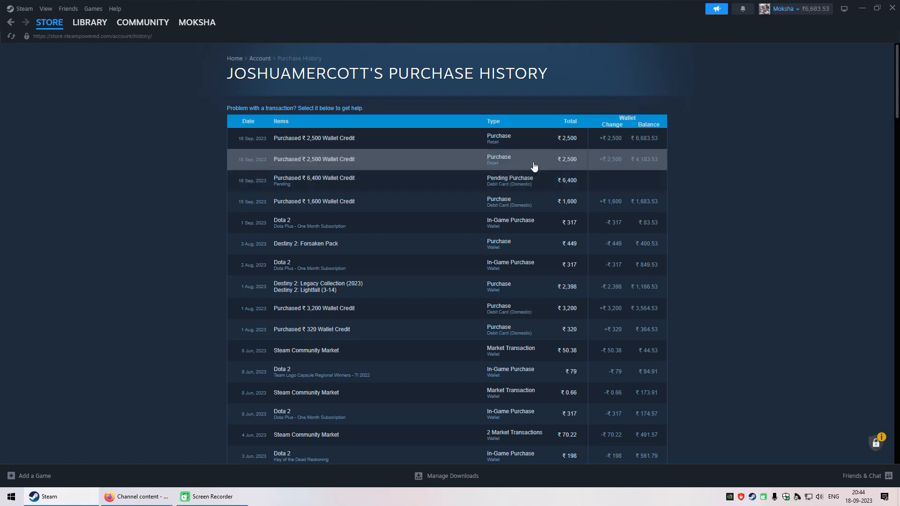
click(49, 23)
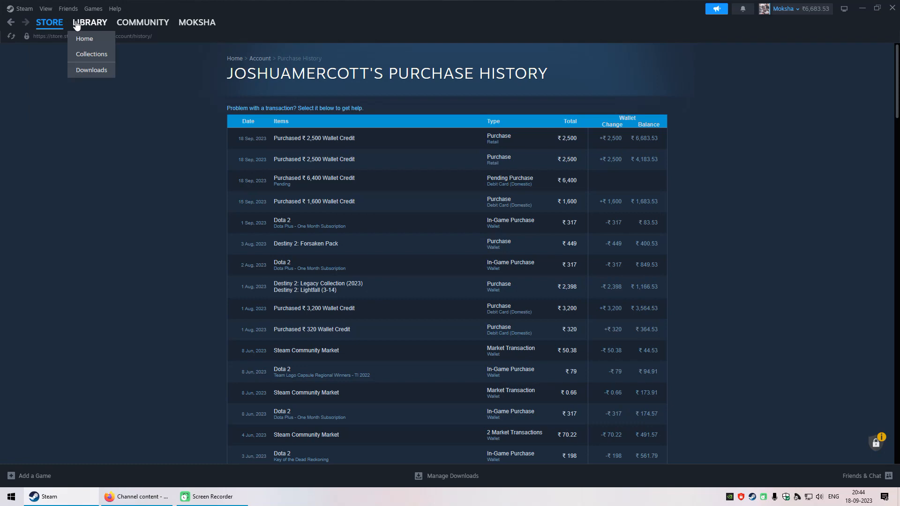
Go from the Guild Wars 2 library page to the wishlist showing its expansions
click(84, 38)
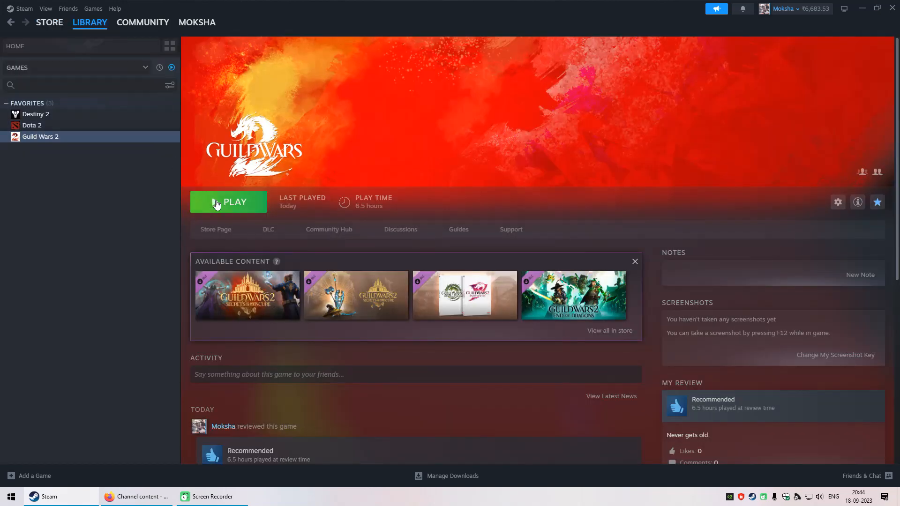
mouse_move(348, 258)
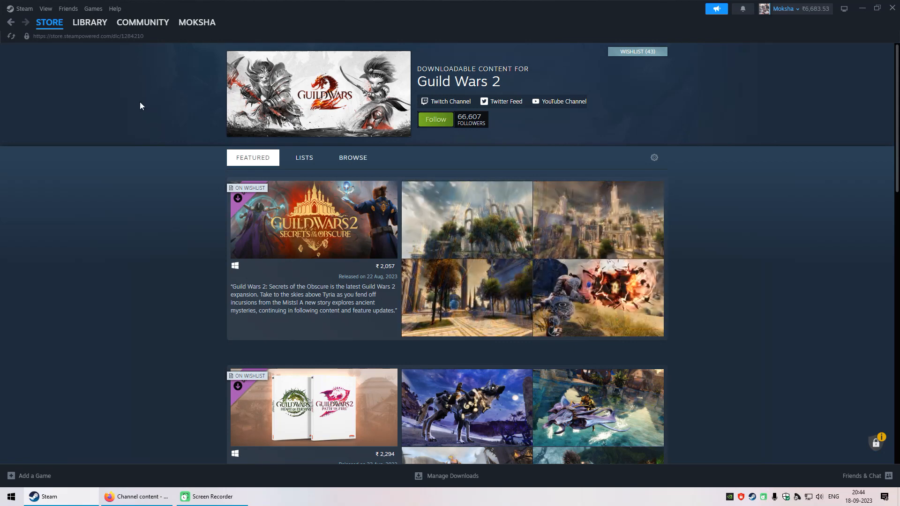
click(48, 23)
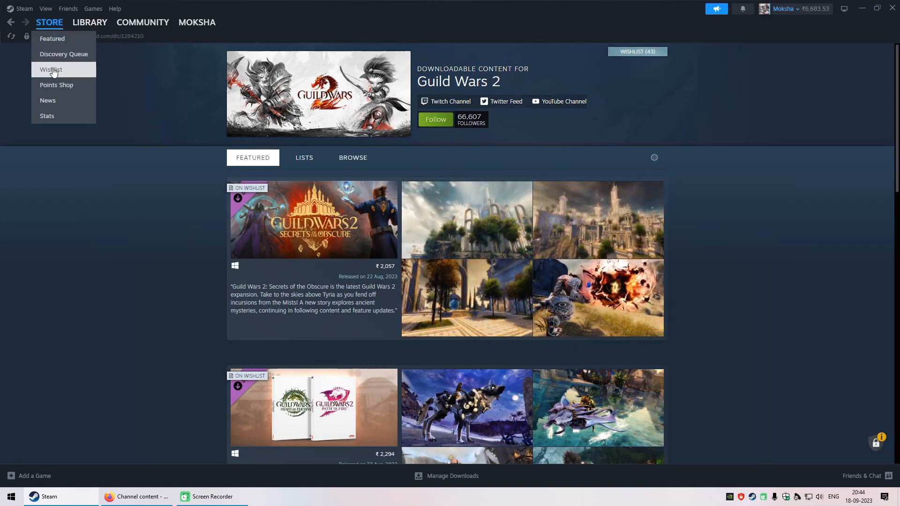
click(54, 69)
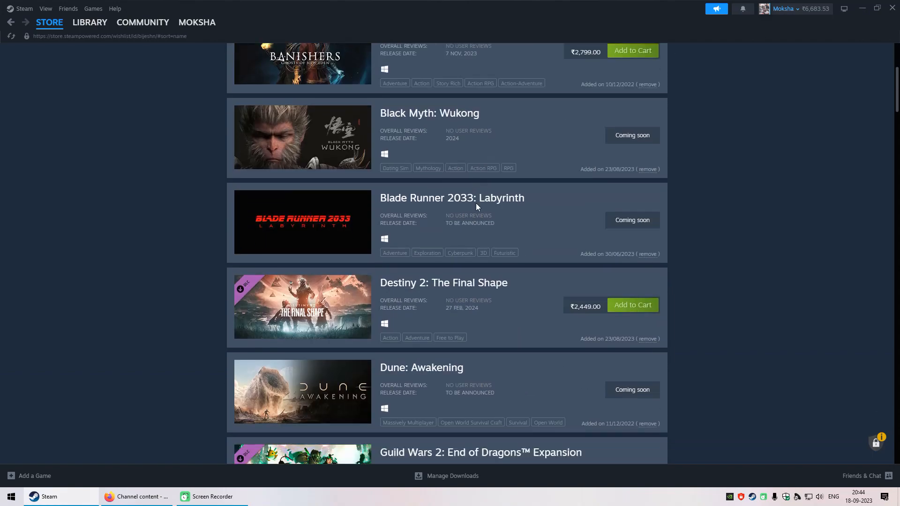
scroll(down, 3)
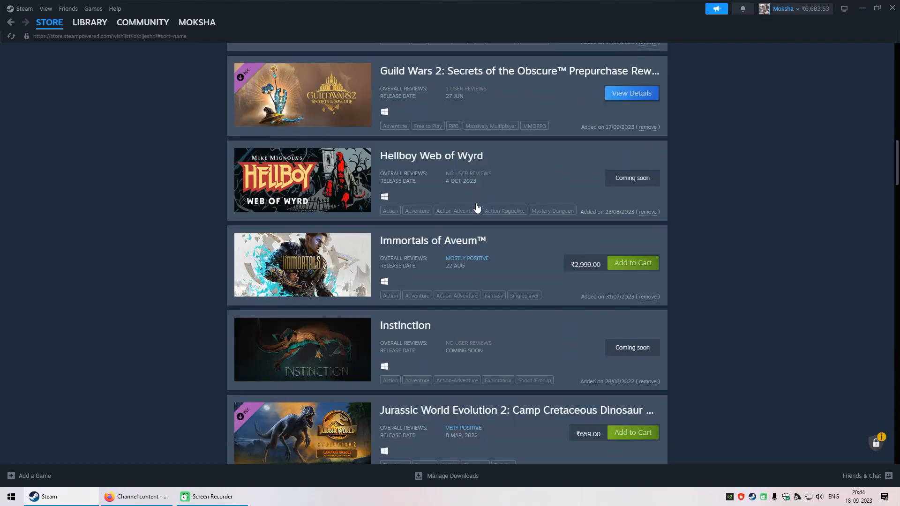
scroll(up, 3)
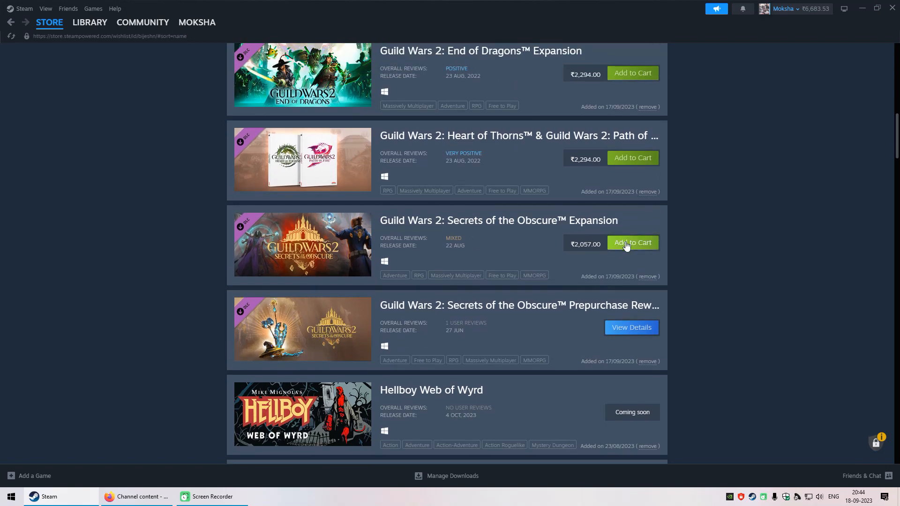
Add Secrets of the Obscure and Heart of Thorns & Path of Fire expansions to the cart, totalling ₹6,645
click(632, 242)
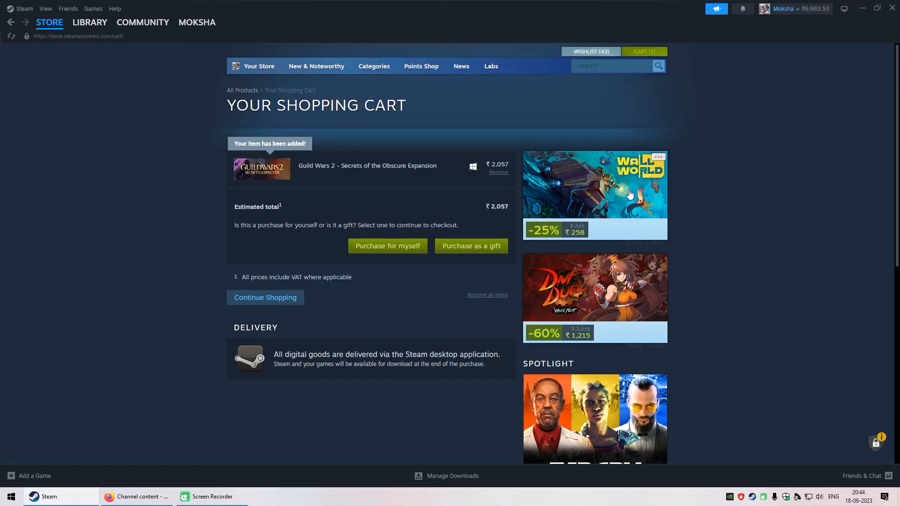
mouse_move(406, 246)
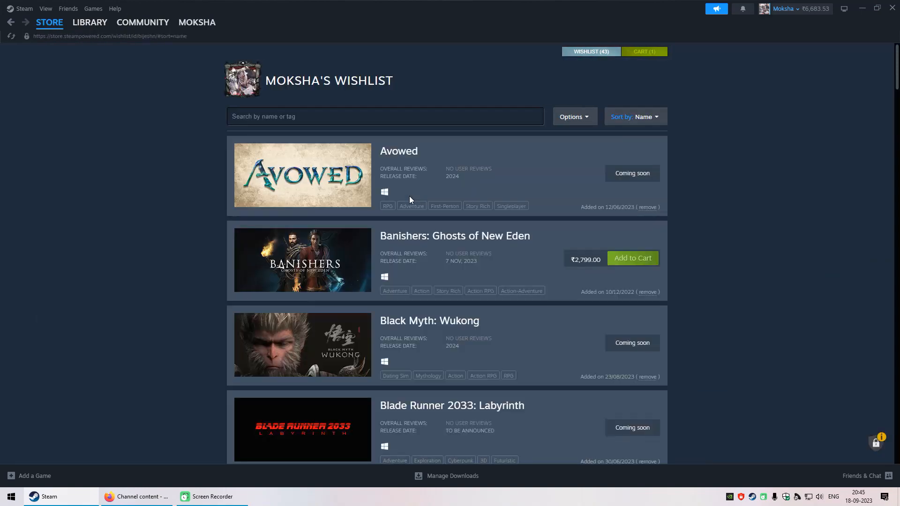
scroll(down, 3)
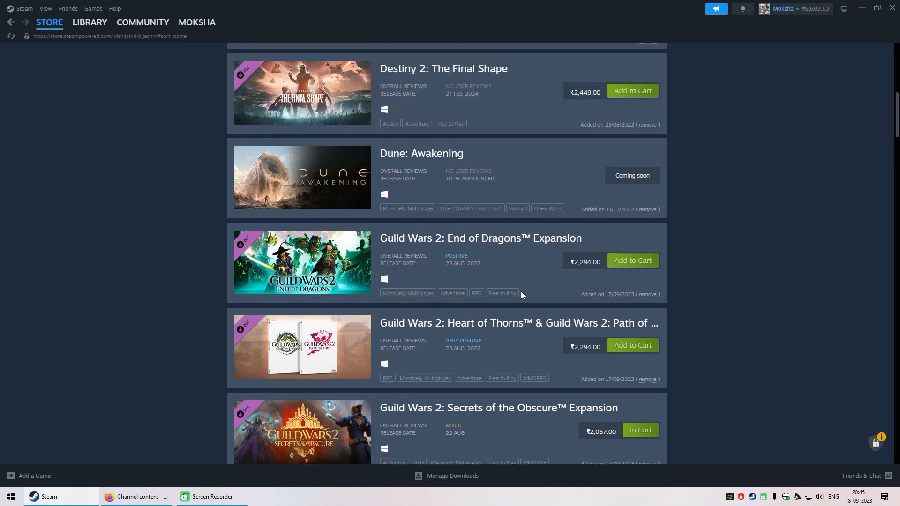
scroll(down, 3)
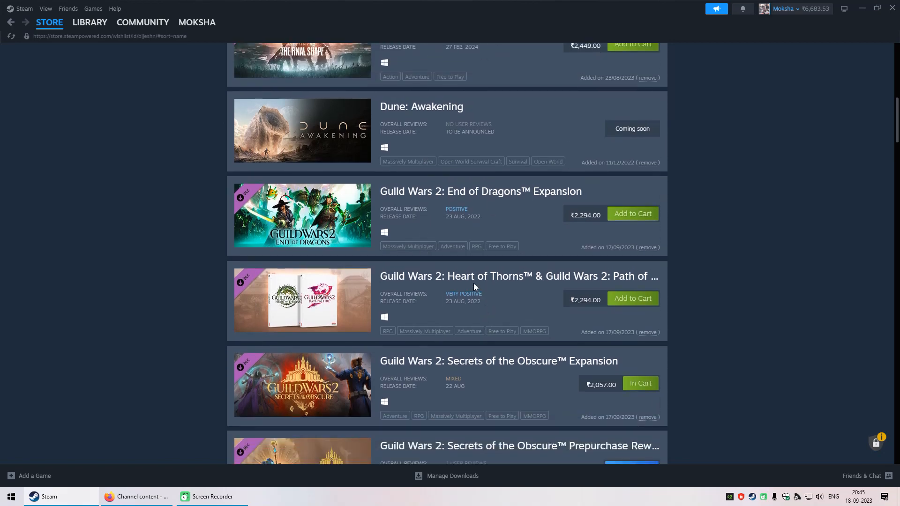
scroll(down, 3)
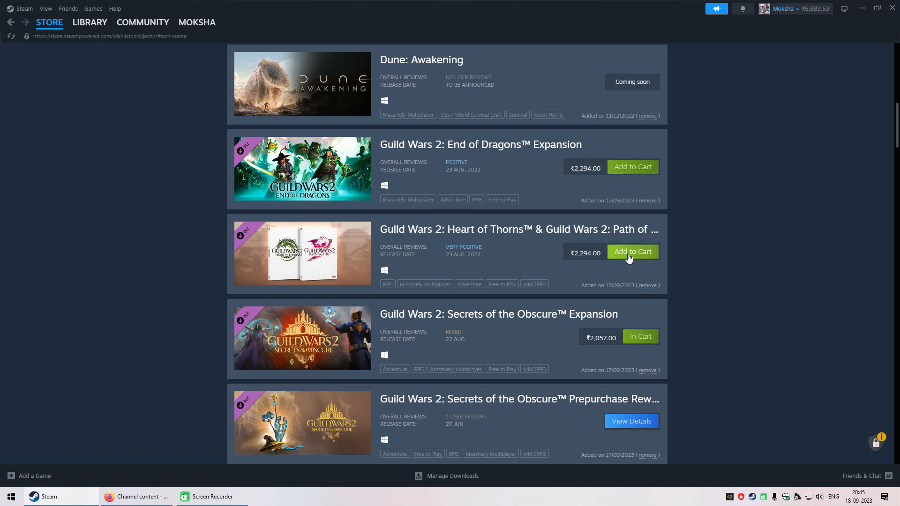
mouse_move(562, 181)
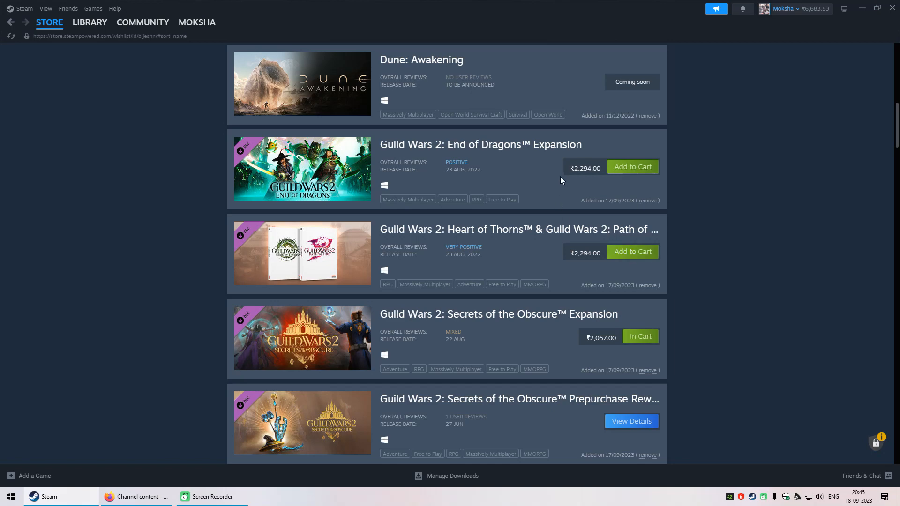
mouse_move(325, 178)
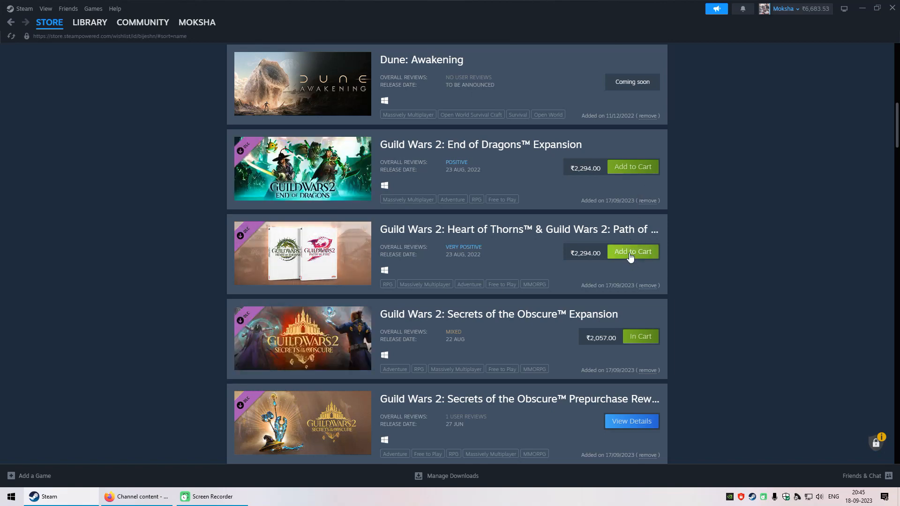
click(632, 251)
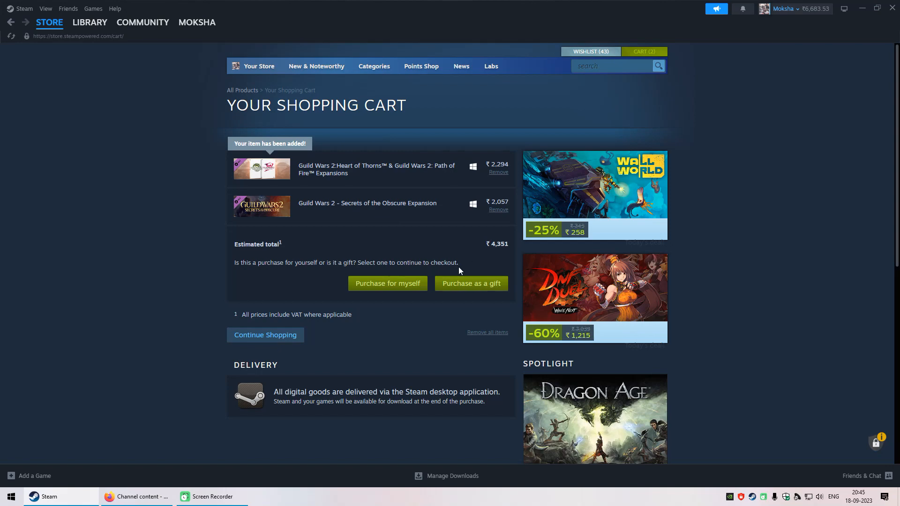
click(591, 51)
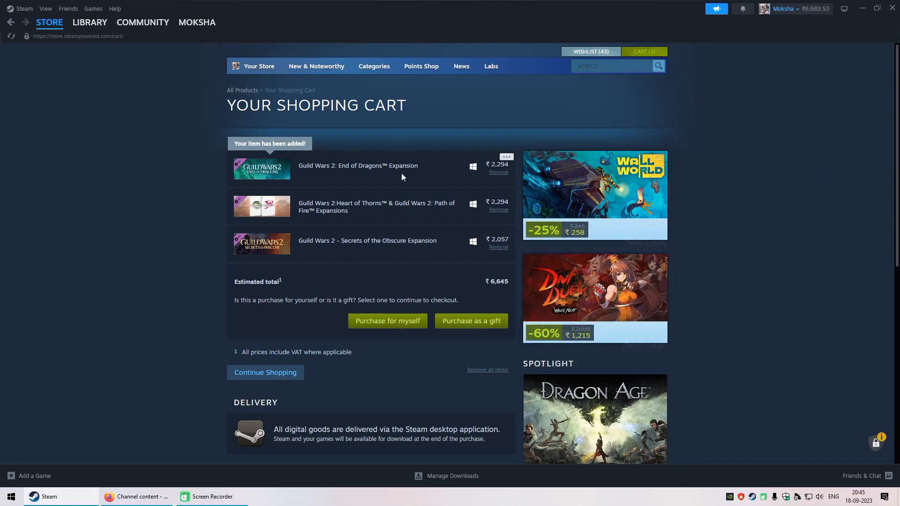
Purchase the cart's expansions for this account and view the Moksha profile's updated DLC count
click(388, 321)
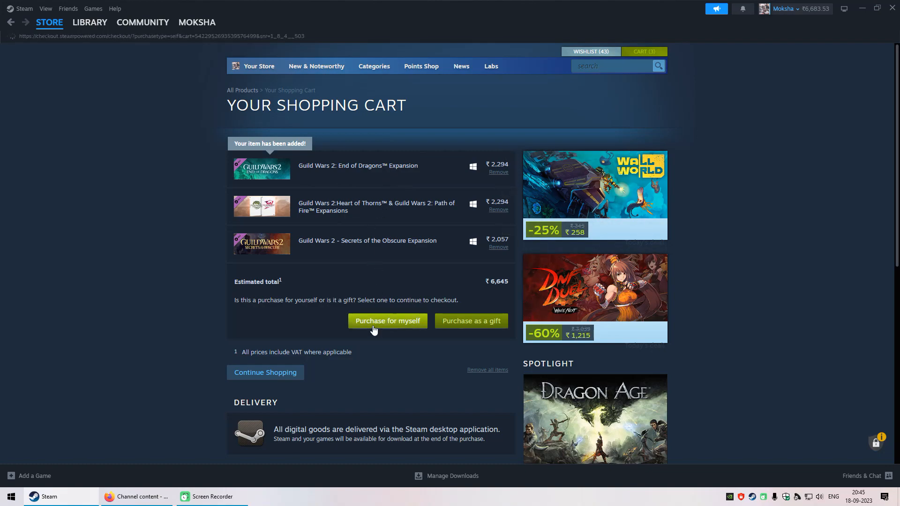
click(197, 22)
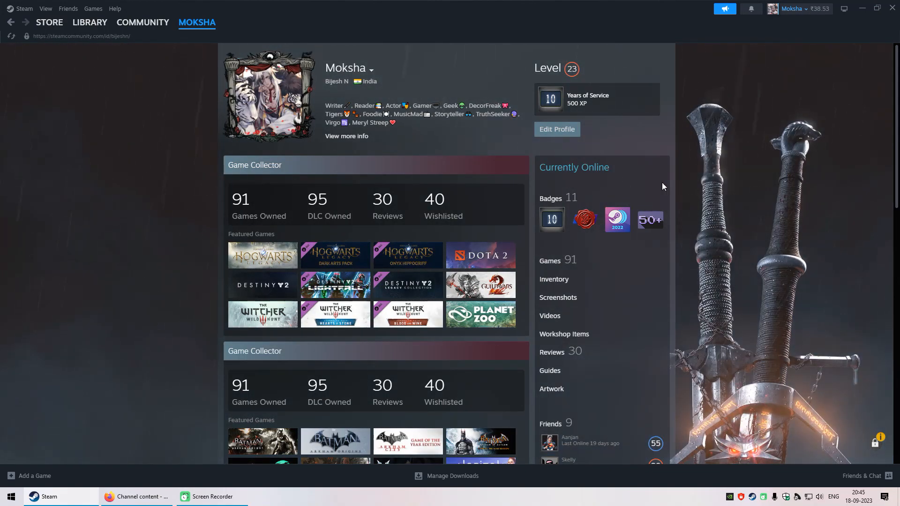
scroll(down, 3)
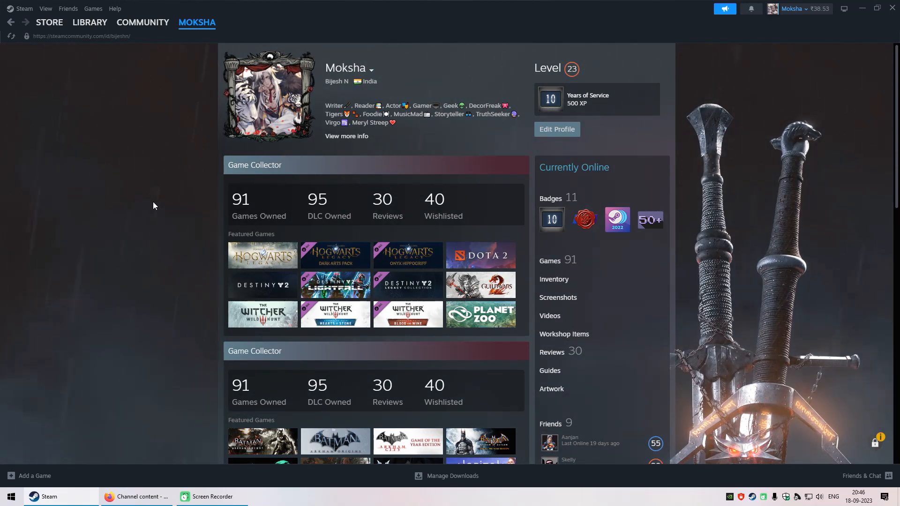
mouse_move(161, 207)
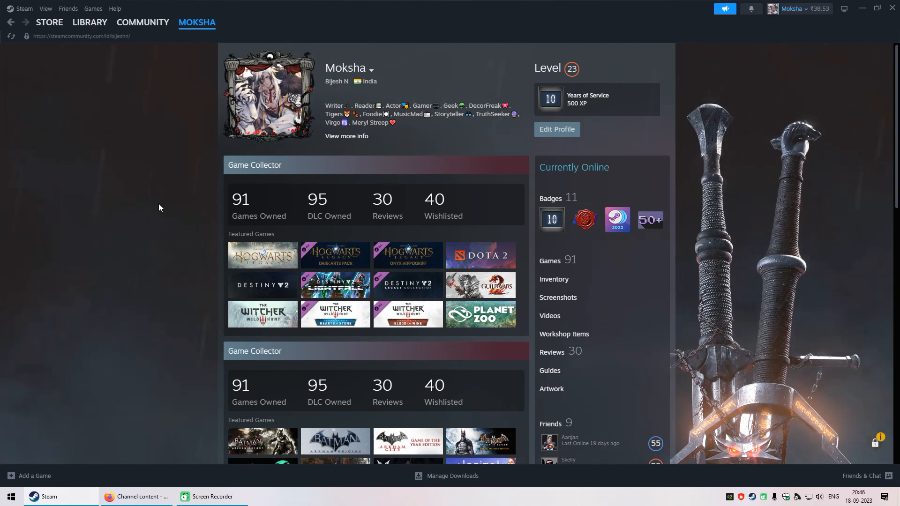
mouse_move(43, 206)
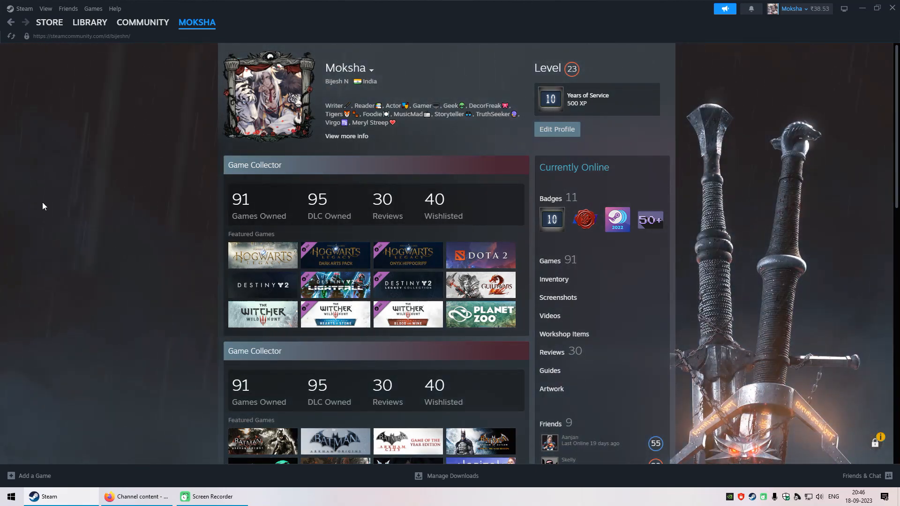
mouse_move(77, 133)
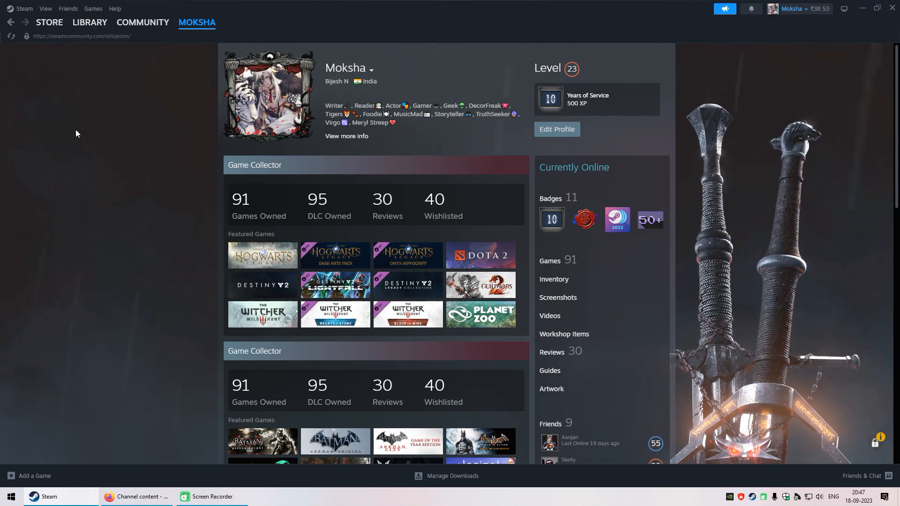
Scroll the Moksha profile to review its friends and rarest achievement showcase
scroll(down, 3)
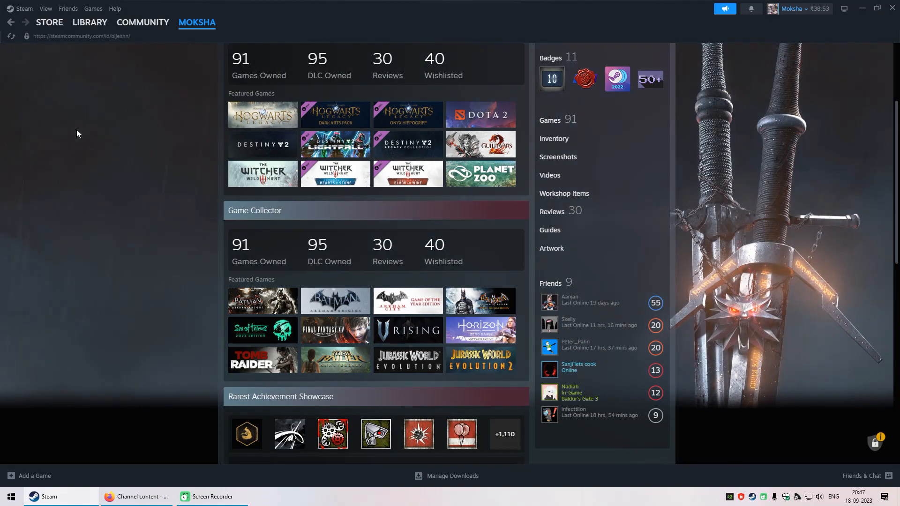
scroll(down, 3)
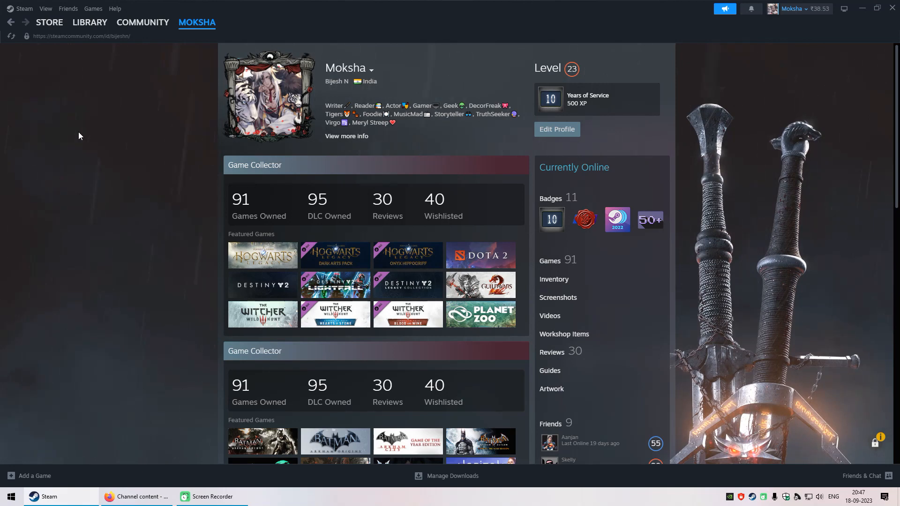
mouse_move(807, 11)
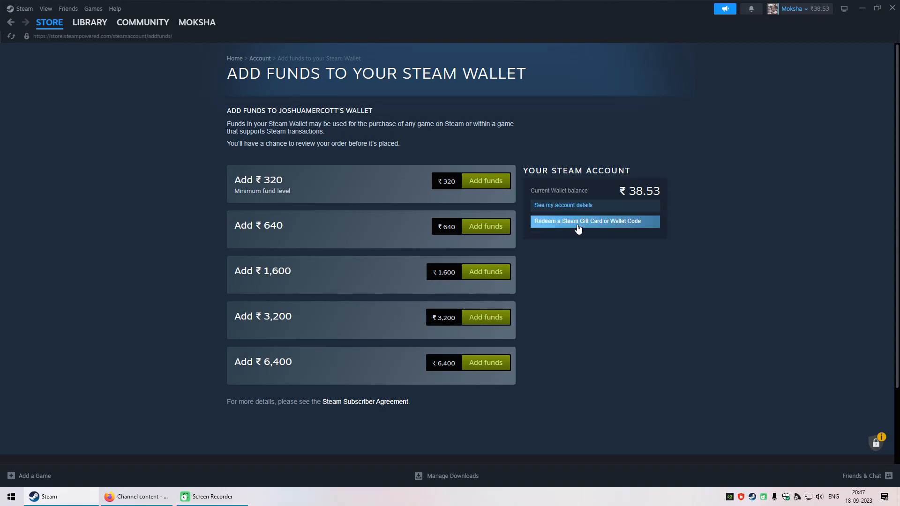
Visit the wallet code redemption page, then the Guild Wars 2 library page with three owned DLC
click(595, 221)
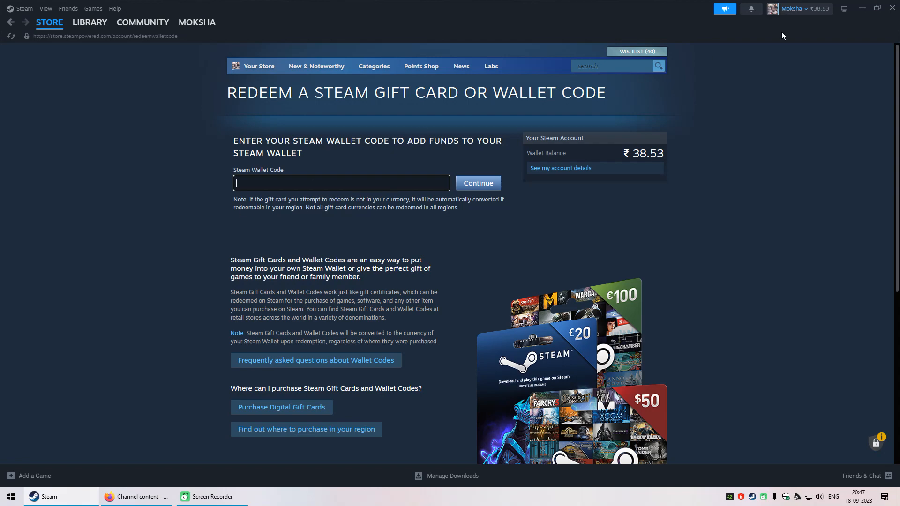
mouse_move(698, 164)
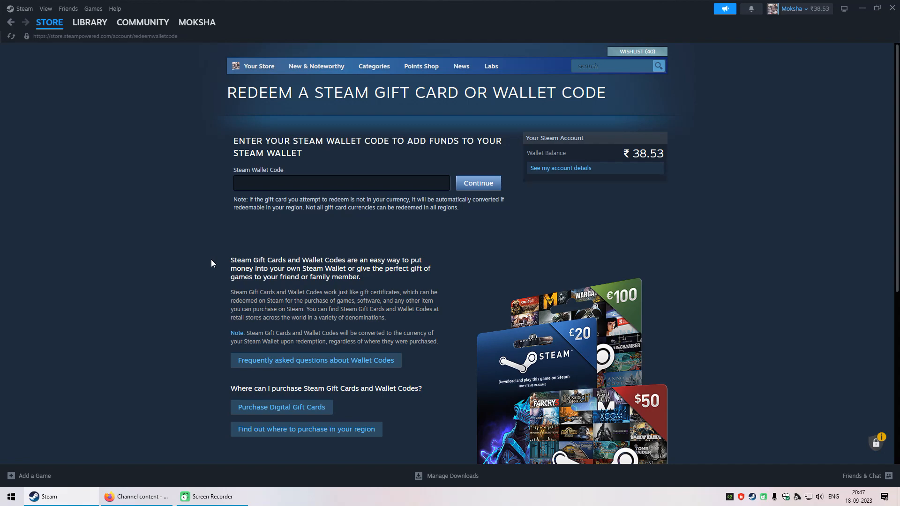
click(90, 22)
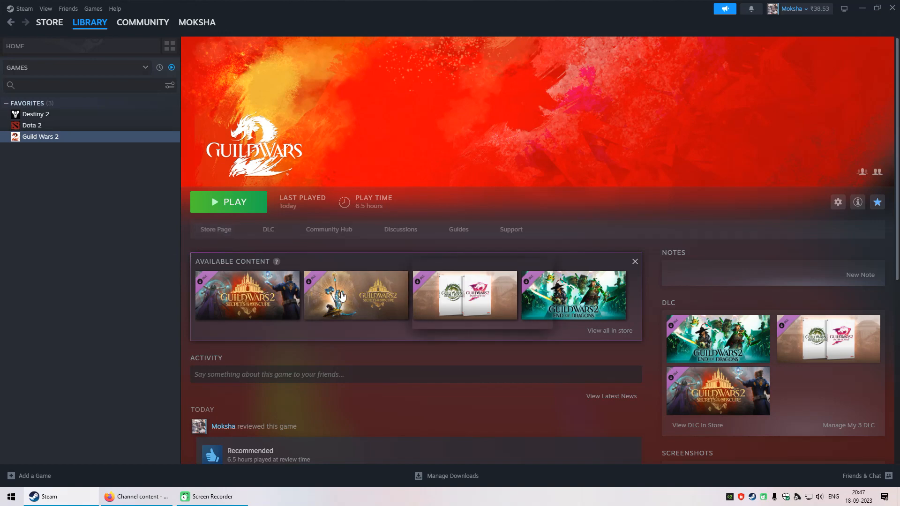
scroll(down, 3)
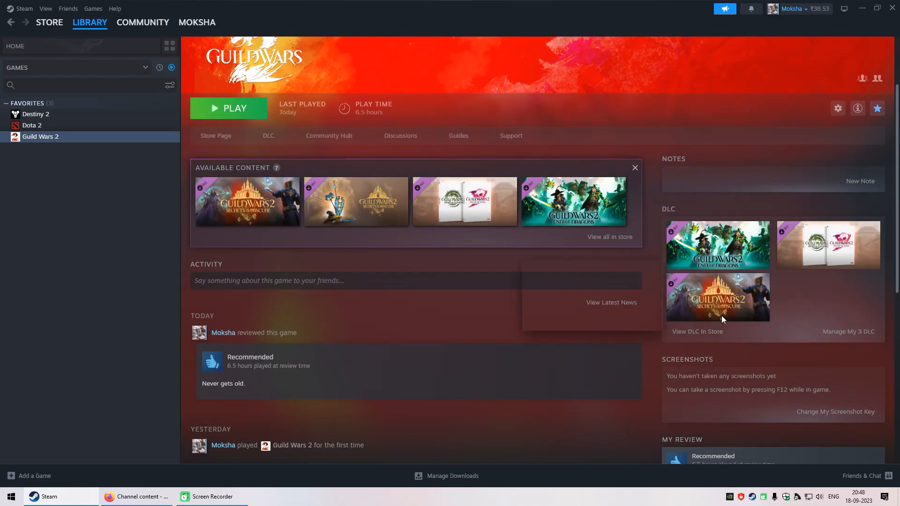
scroll(up, 3)
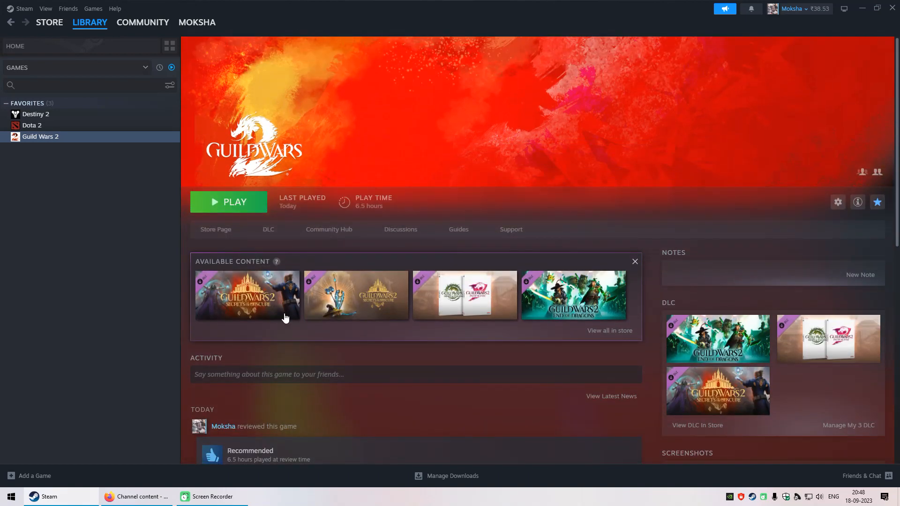
mouse_move(143, 313)
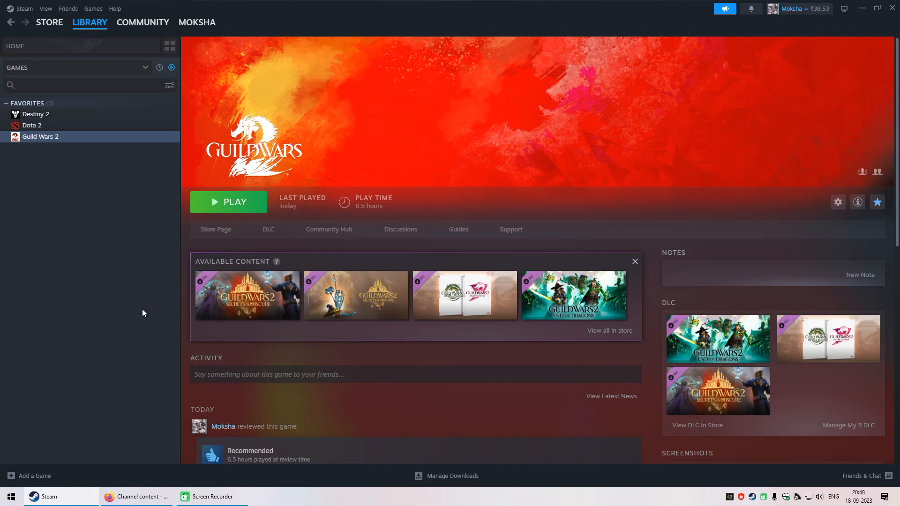
mouse_move(186, 304)
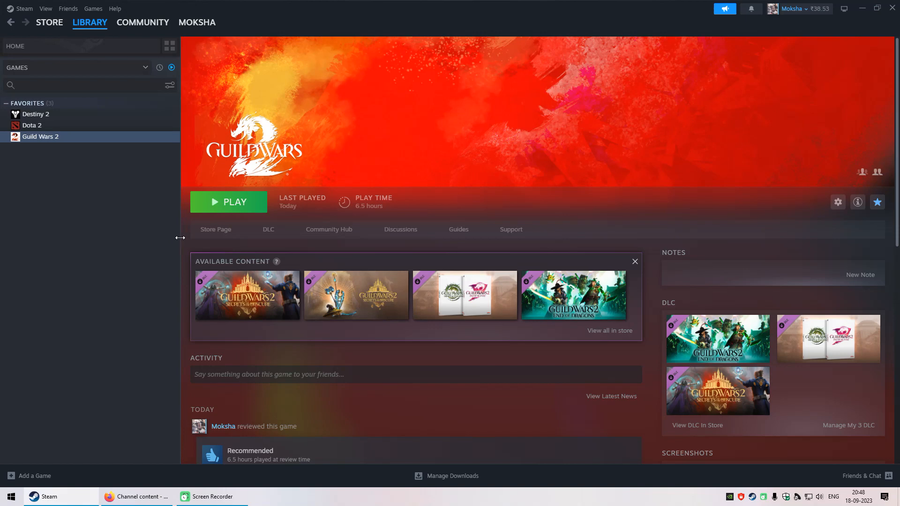
mouse_move(185, 246)
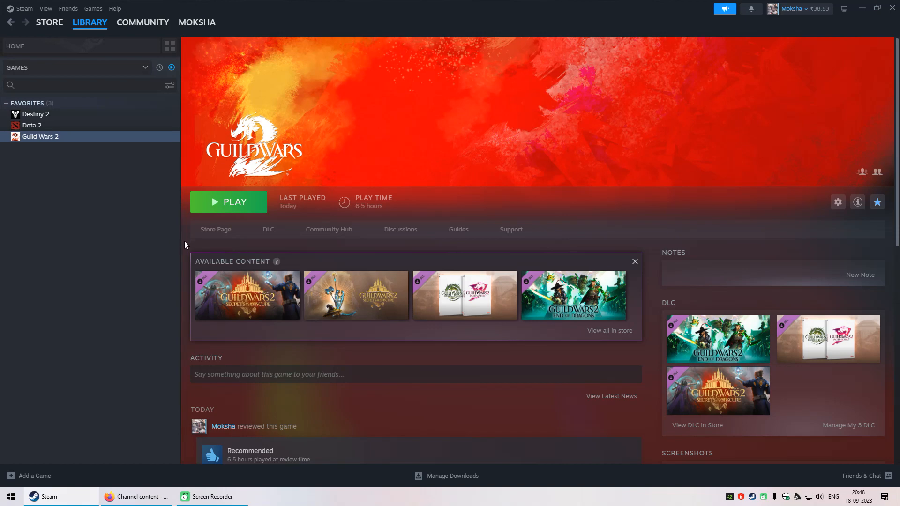
mouse_move(298, 306)
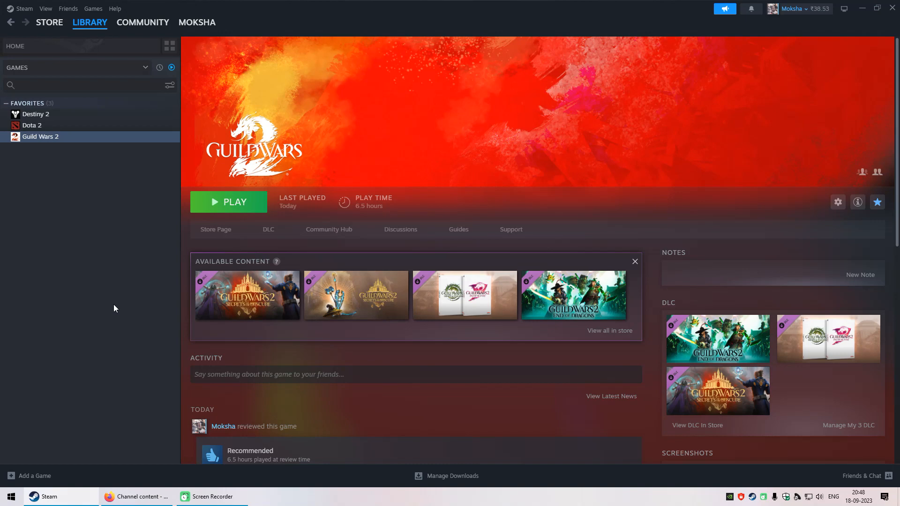
mouse_move(120, 310)
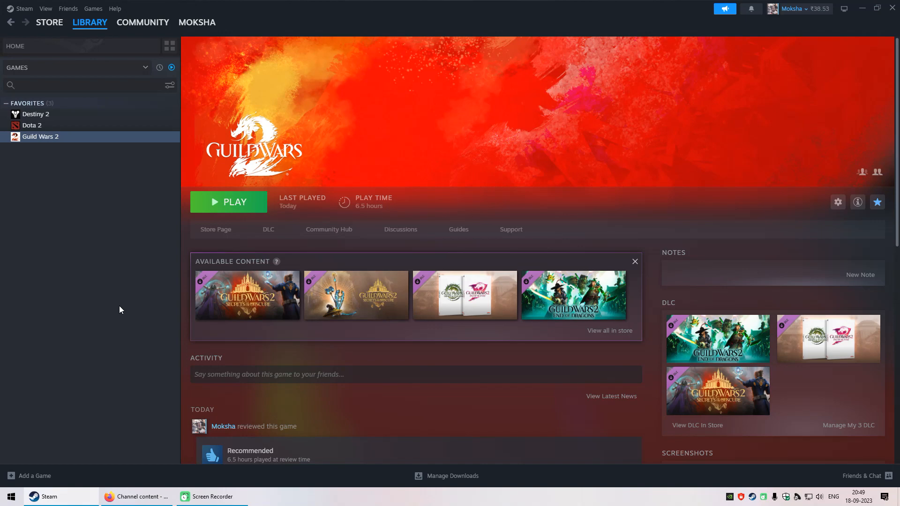
mouse_move(124, 309)
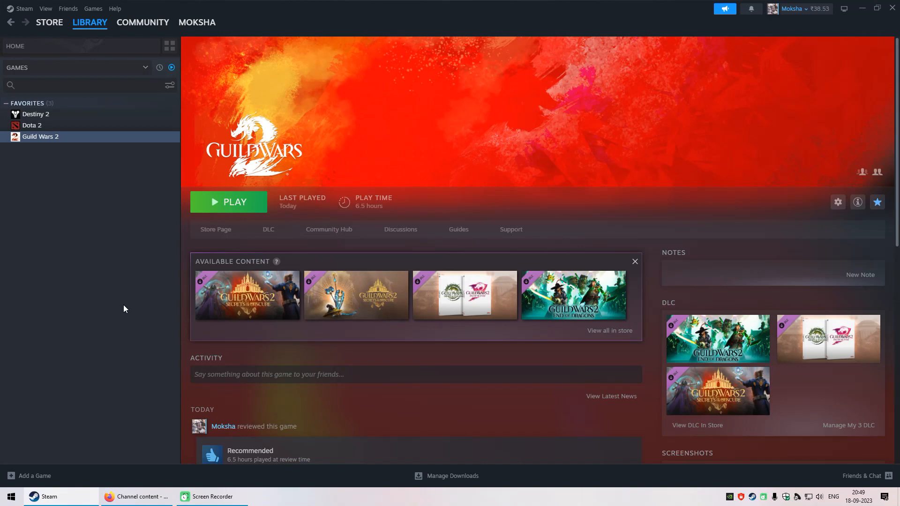
mouse_move(145, 319)
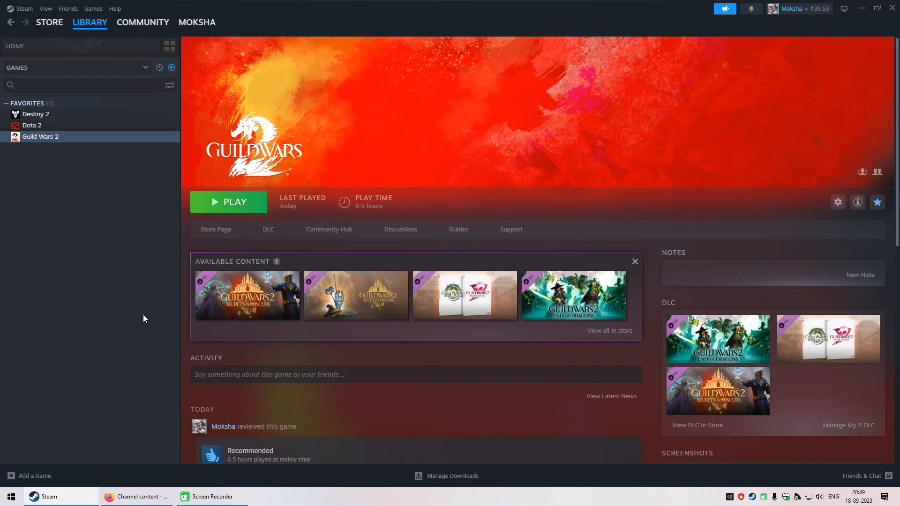
mouse_move(260, 325)
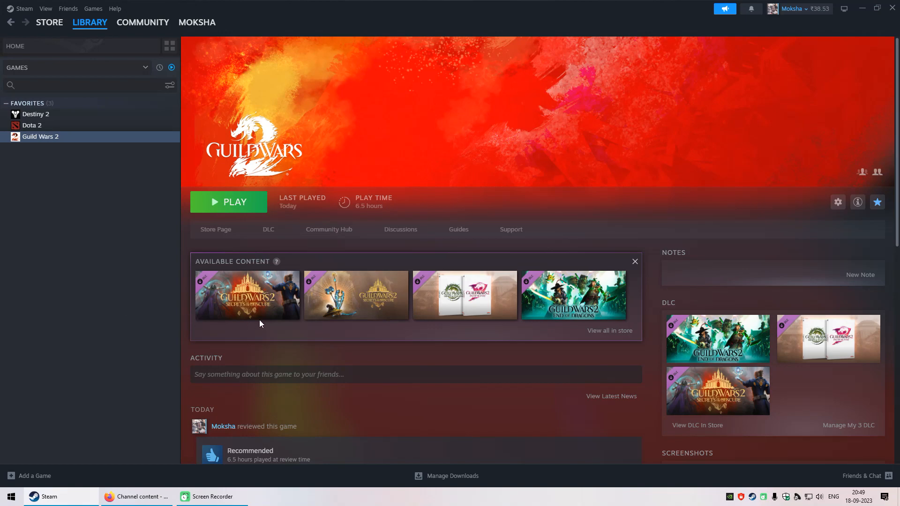
mouse_move(148, 293)
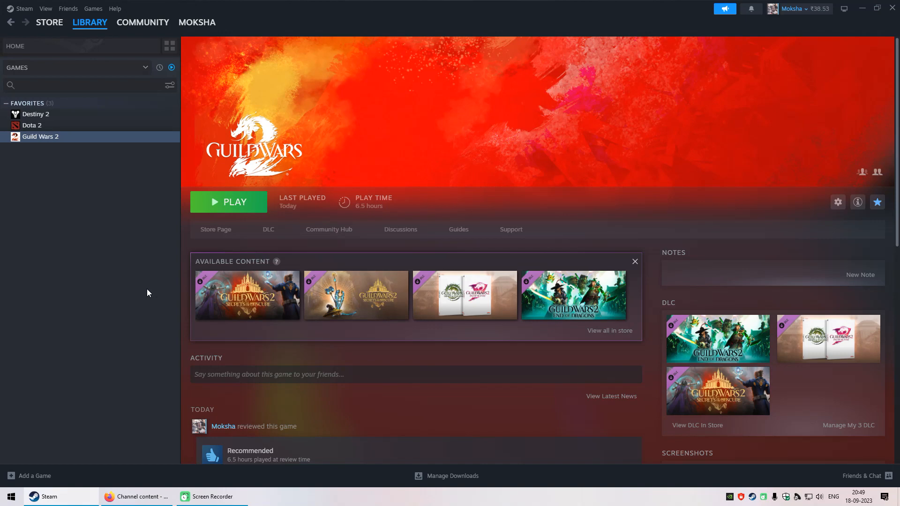
mouse_move(149, 249)
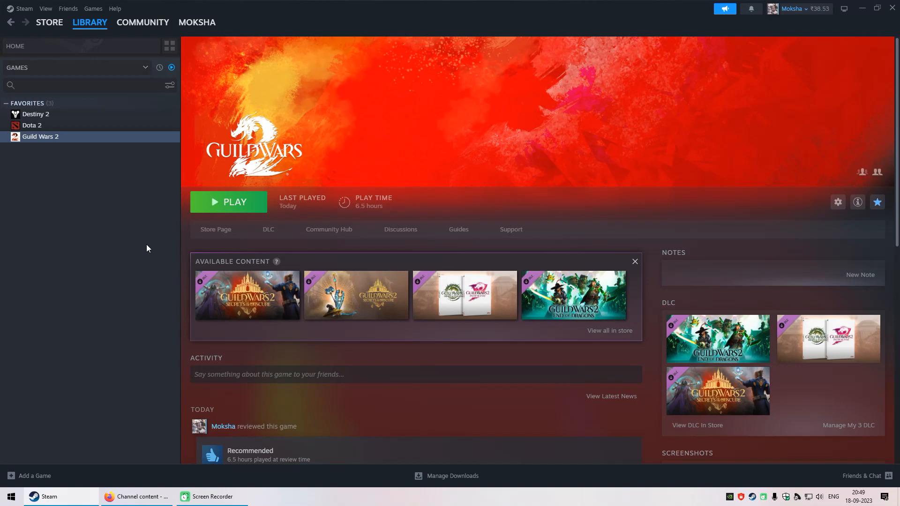
mouse_move(135, 367)
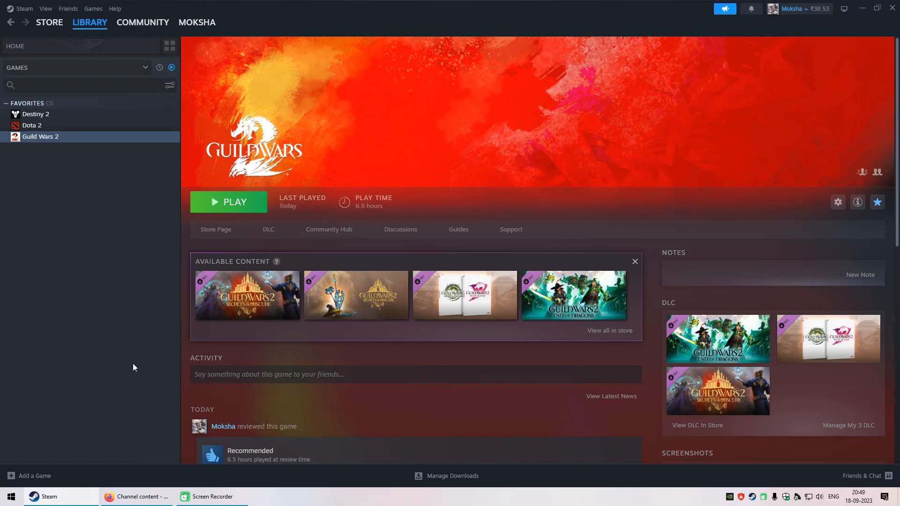
mouse_move(151, 330)
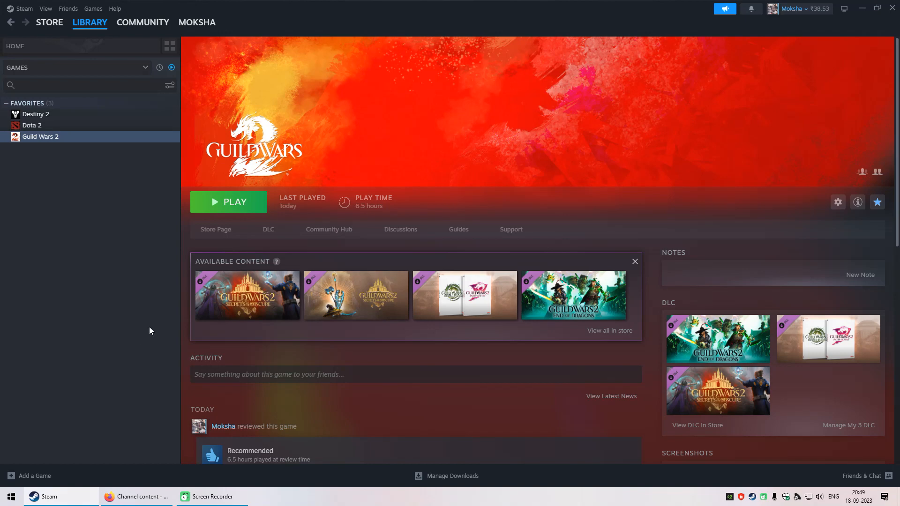
mouse_move(171, 327)
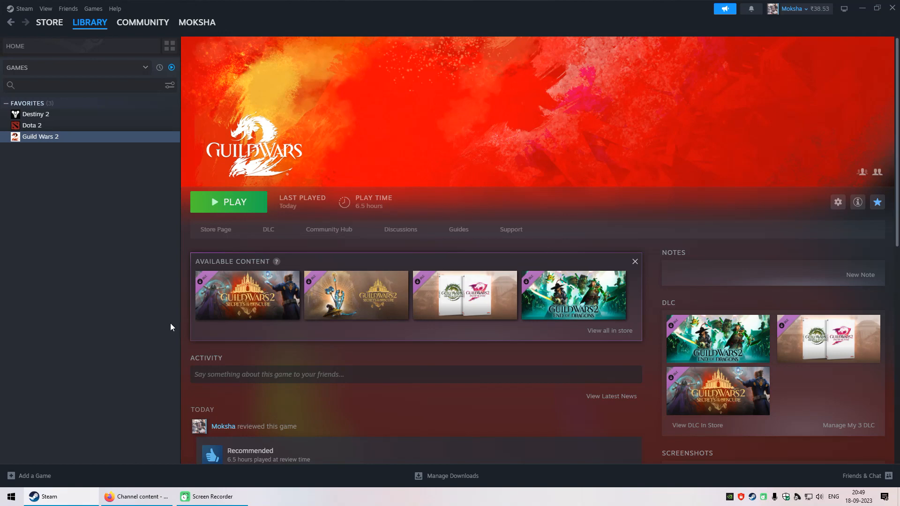
mouse_move(186, 335)
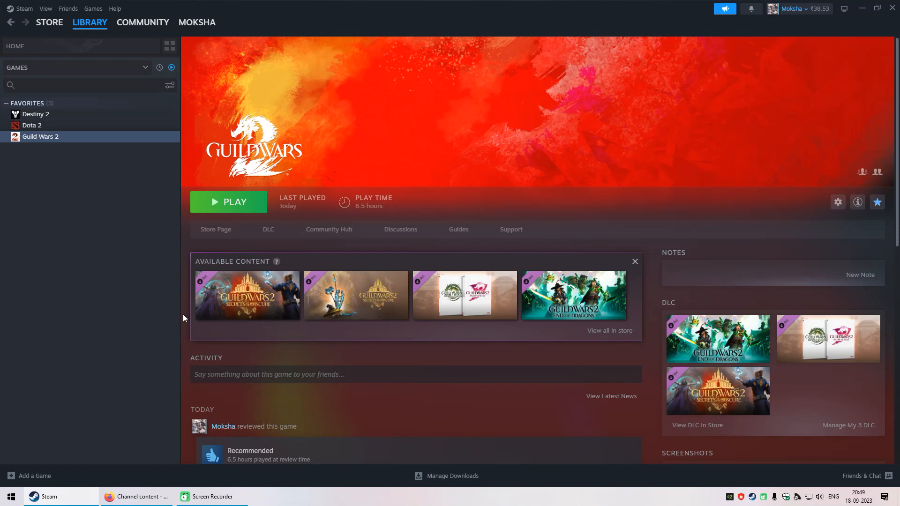
mouse_move(184, 306)
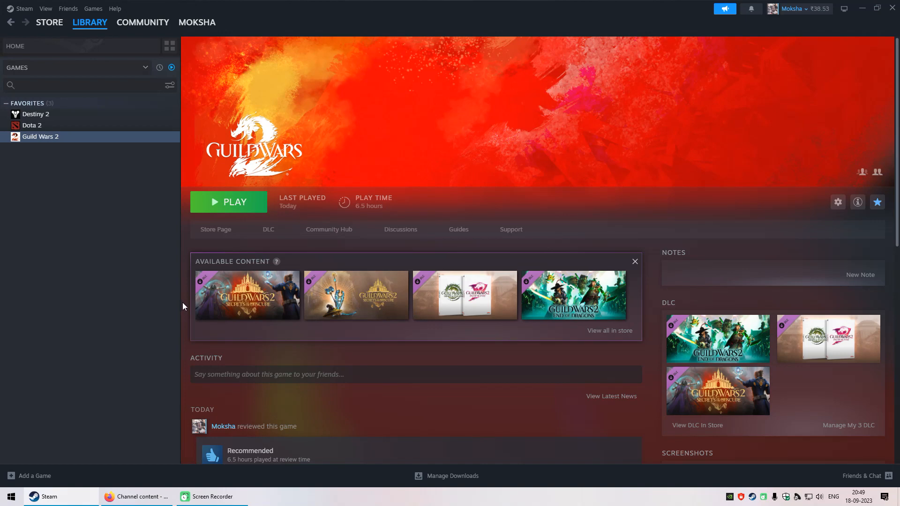
mouse_move(182, 302)
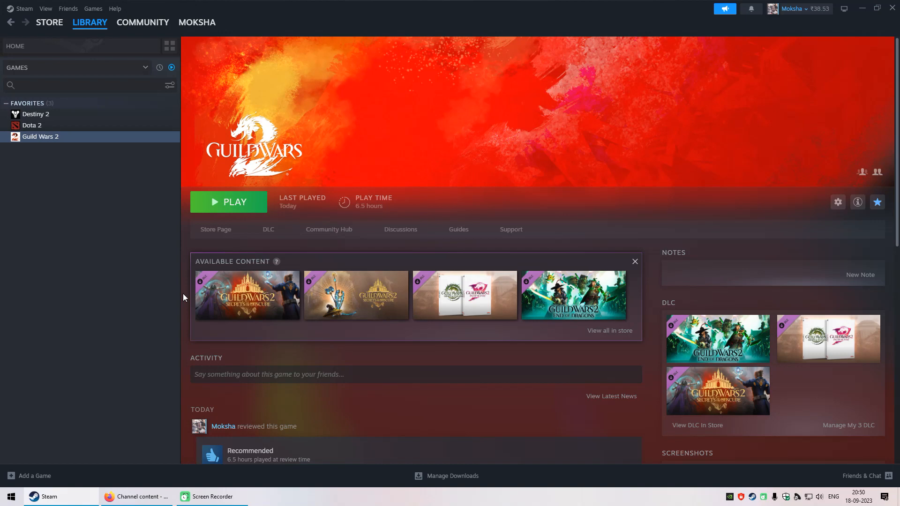
mouse_move(186, 365)
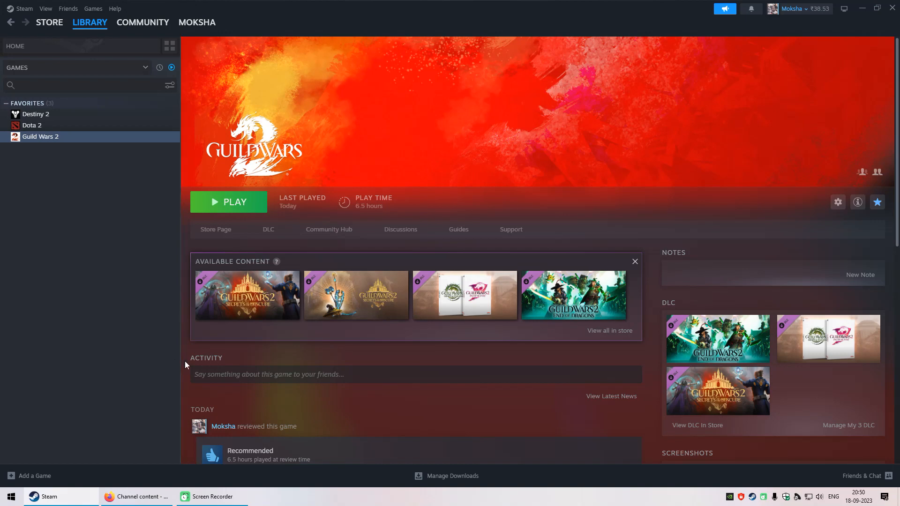
mouse_move(796, 15)
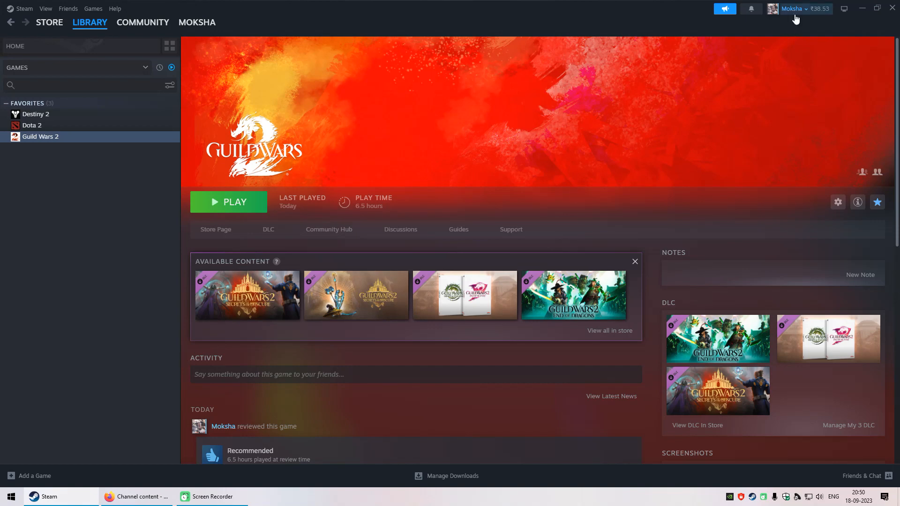
mouse_move(142, 397)
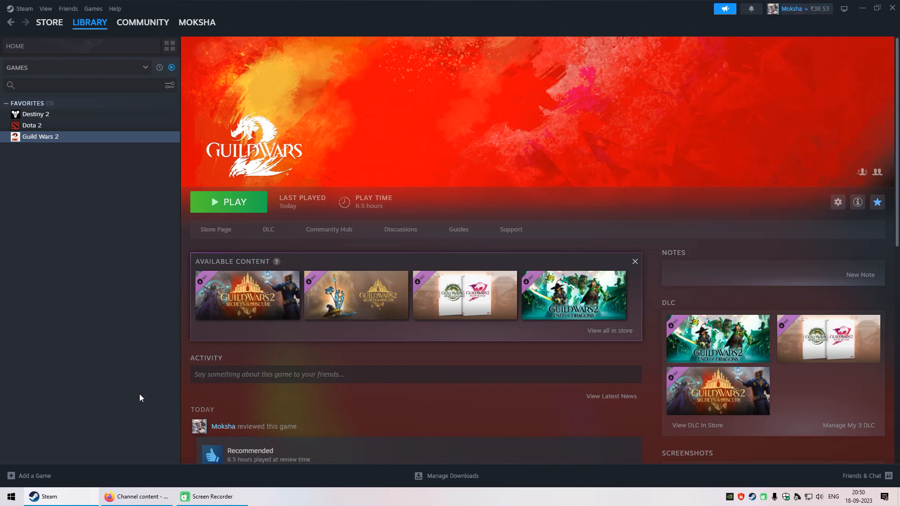